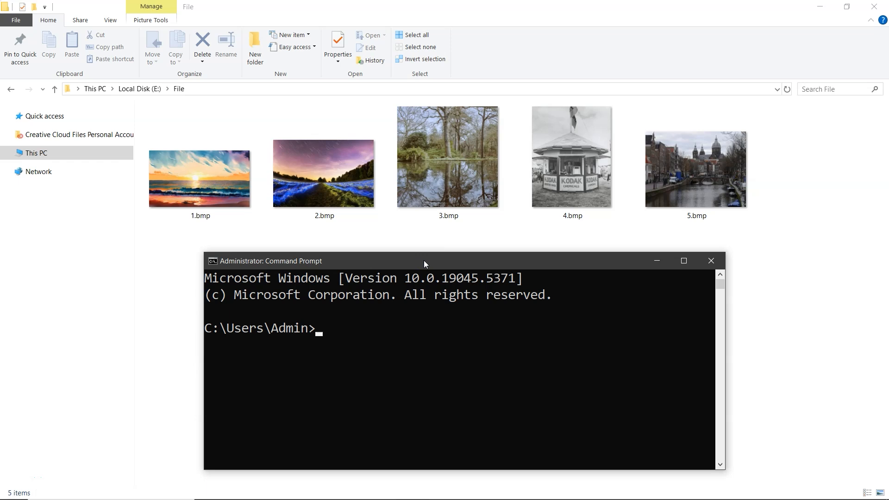
Run del /f /q "E:\File\*.*" and answer y to delete every file in E:\File
type("del \\f \\q")
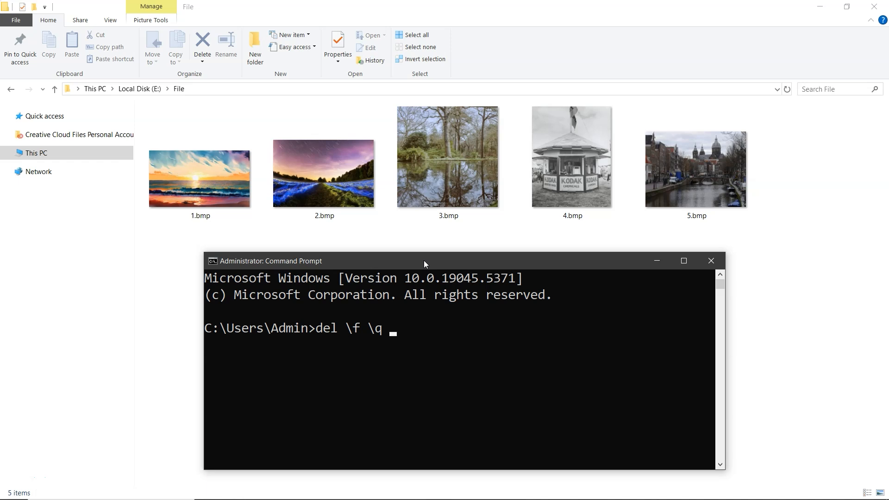
type("\"\"")
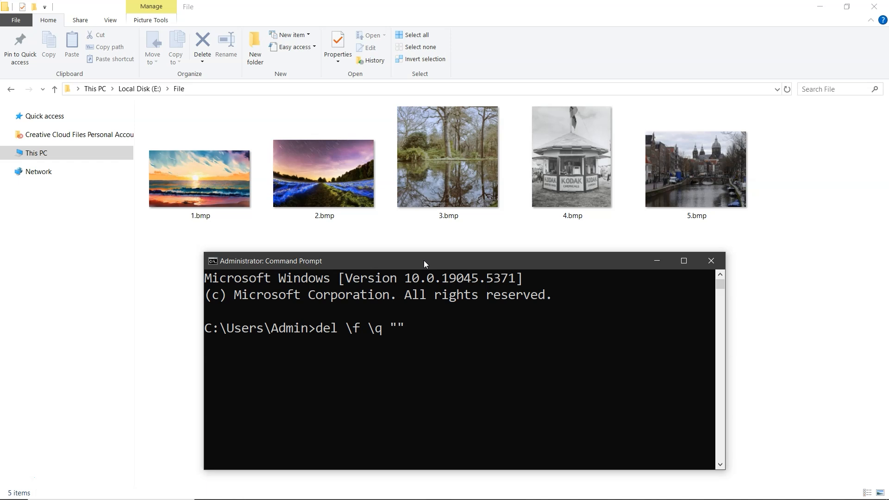
type("E:\\File")
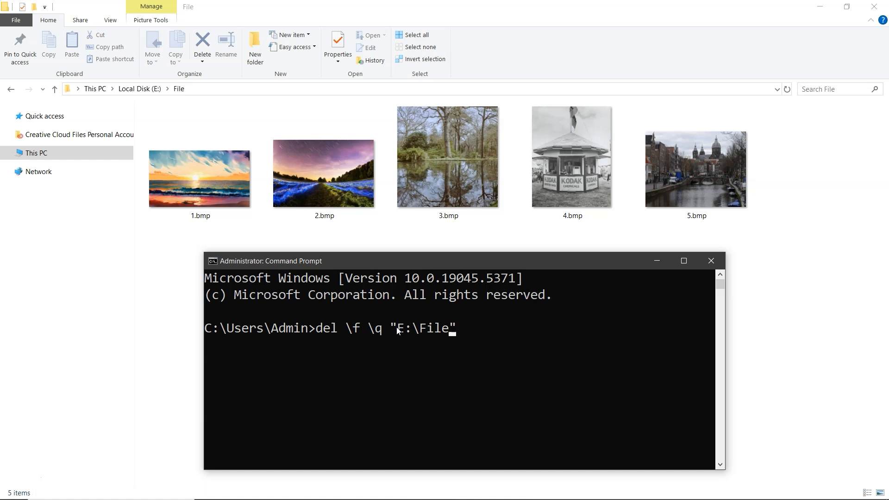
type("\\*.*")
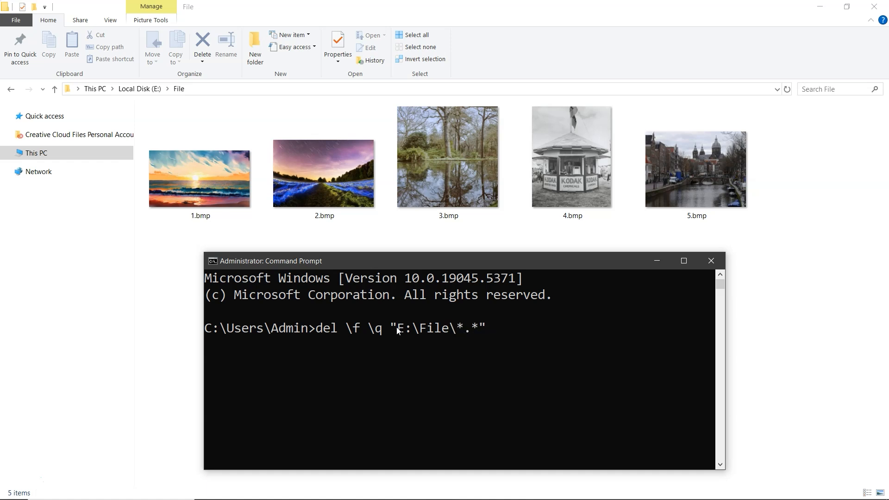
key("enter")
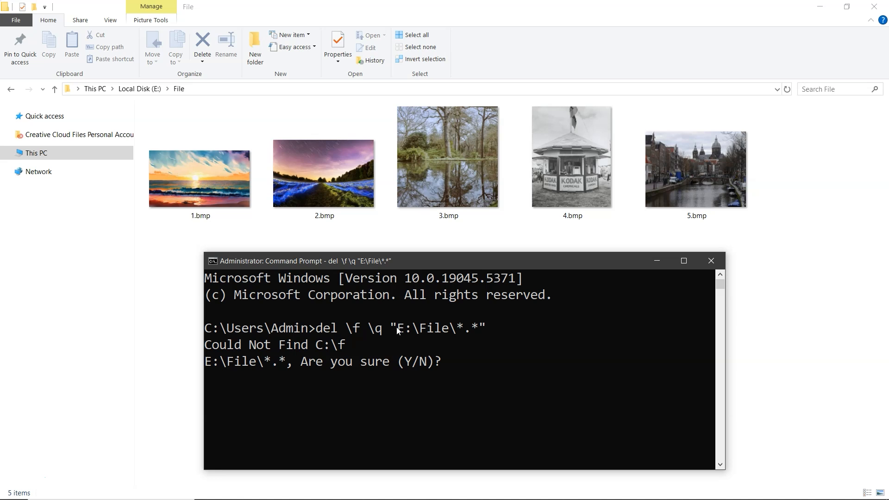
type("y")
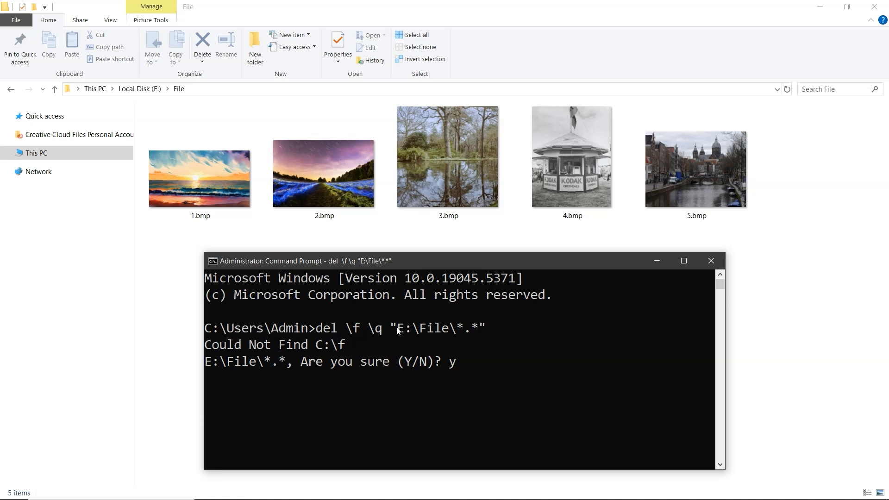
key("enter")
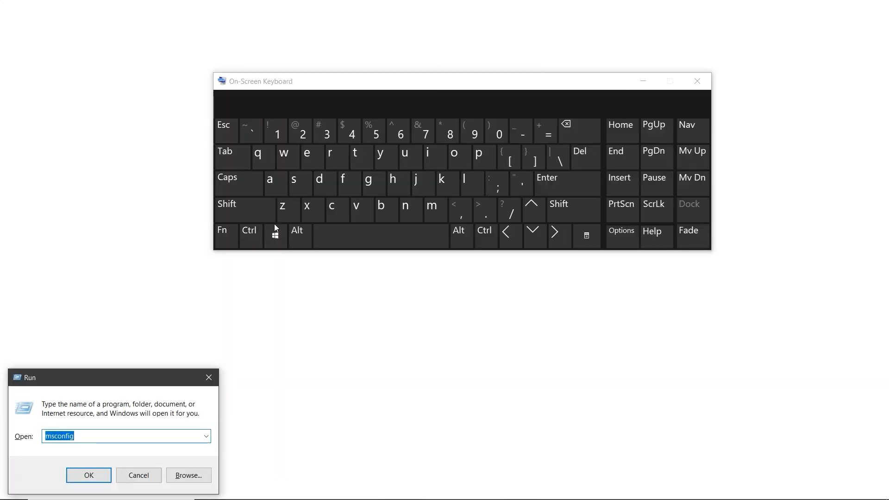
Run msconfig from the centred Run dialog to open System Configuration
left_click_drag(24, 376, 345, 290)
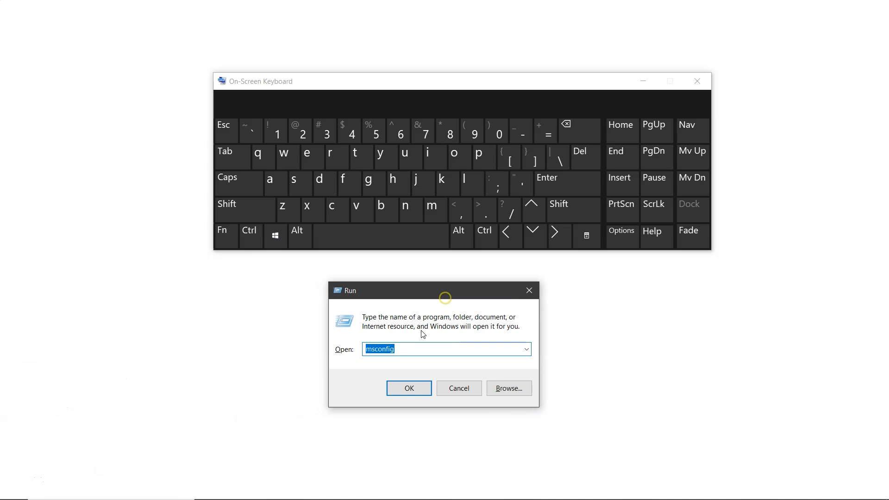
left_click(407, 349)
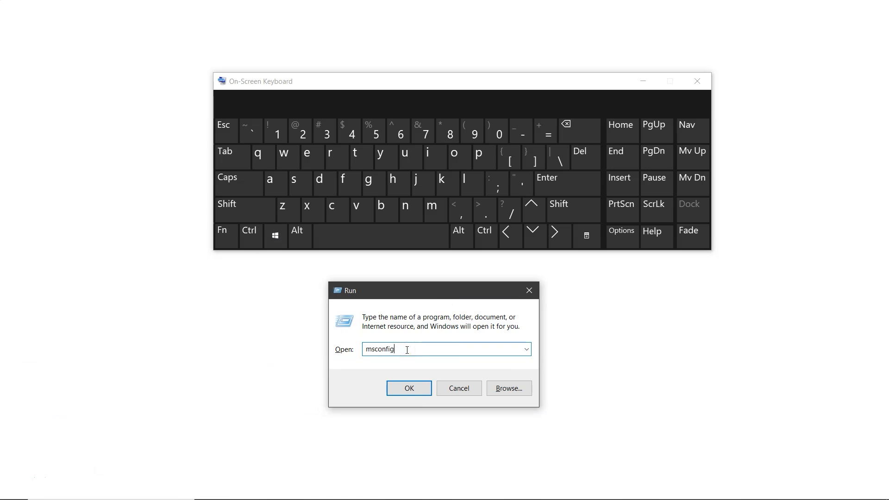
left_click(408, 388)
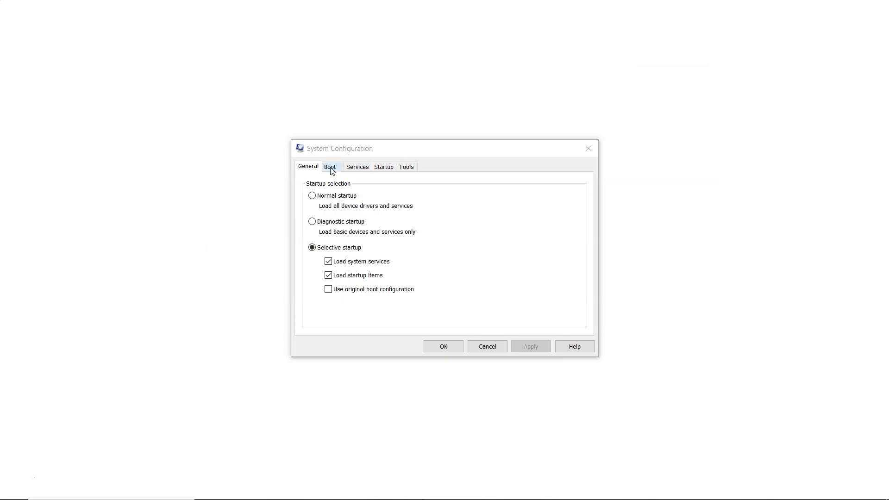
Enable Safe boot (Minimal) on the Boot tab, apply it and restart the computer
left_click(330, 166)
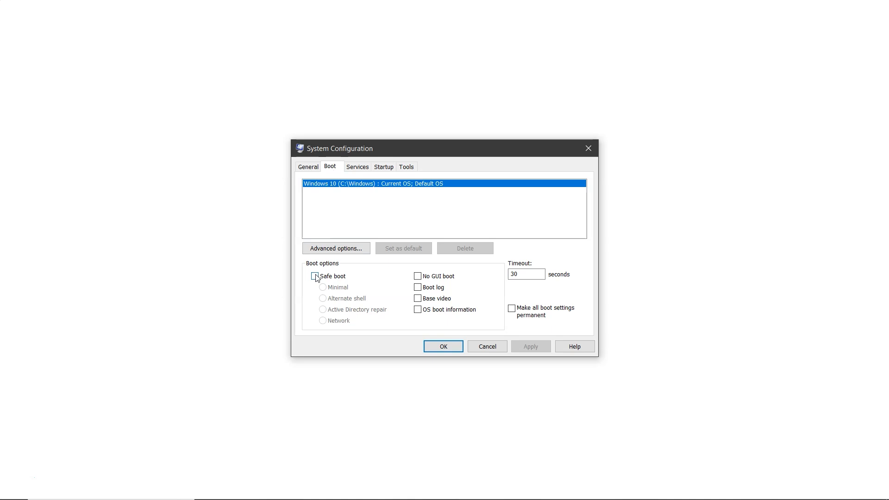
left_click(315, 276)
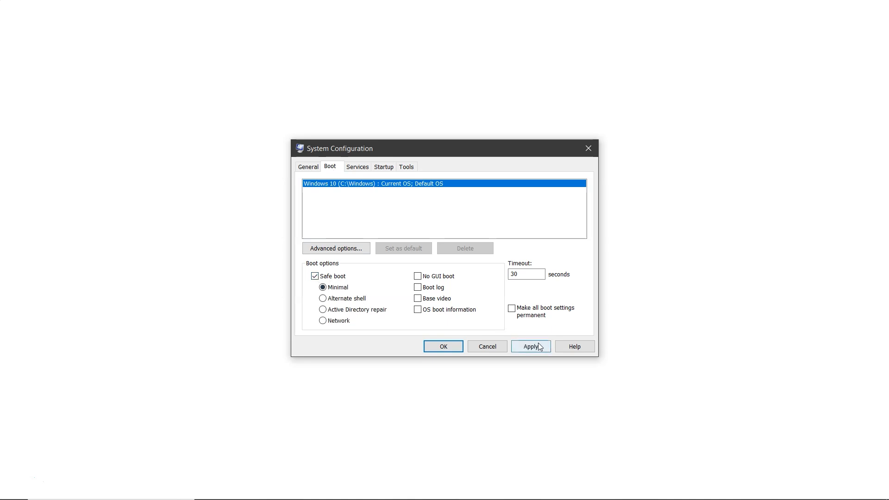
left_click(529, 346)
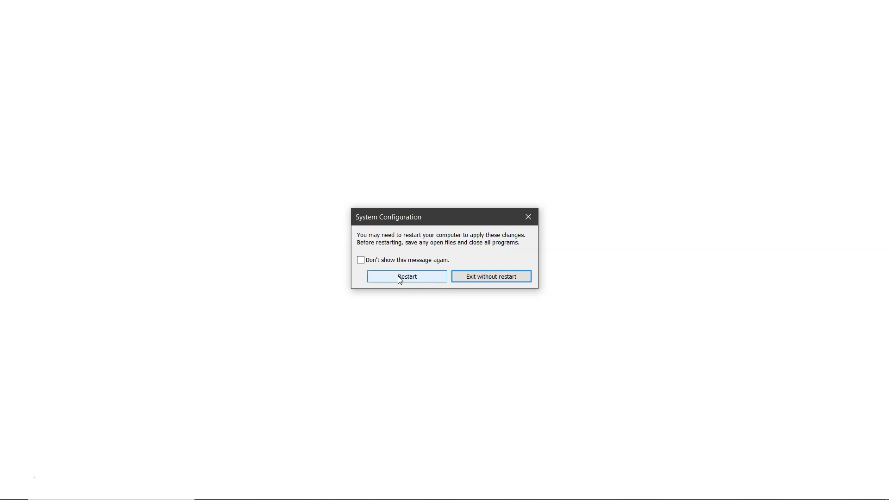
left_click(491, 276)
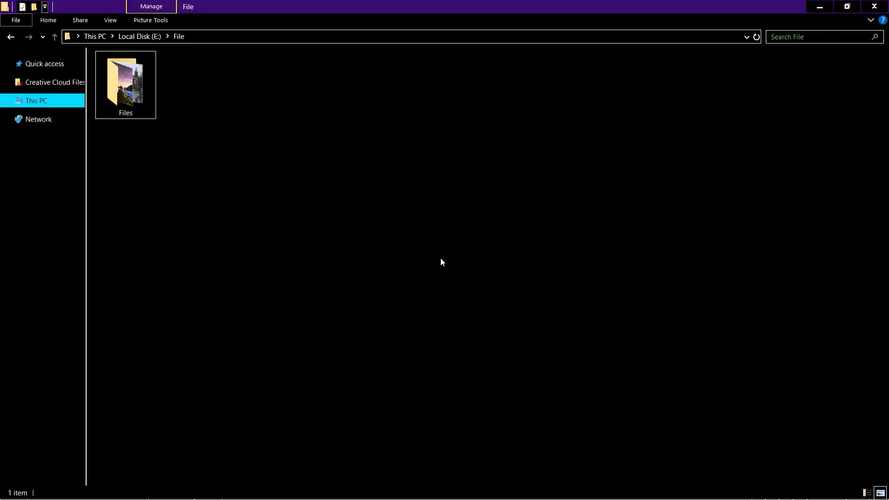
mouse_move(206, 146)
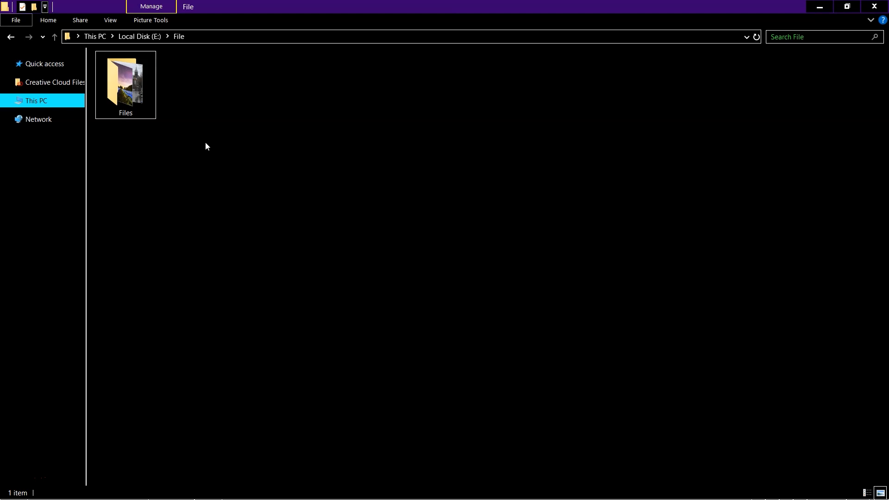
left_click(125, 83)
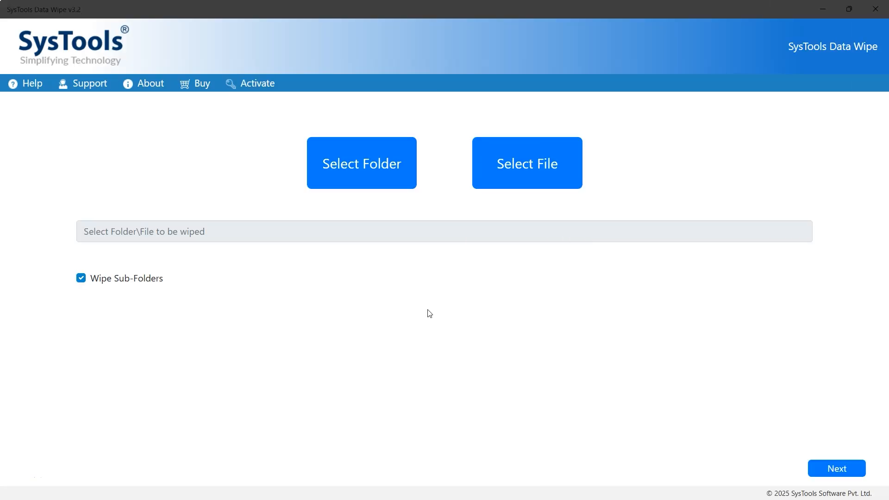
mouse_move(362, 171)
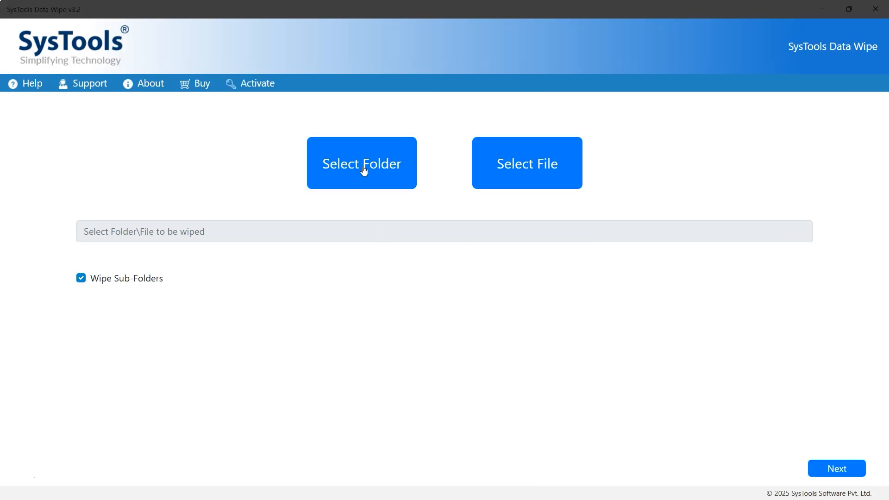
left_click(361, 163)
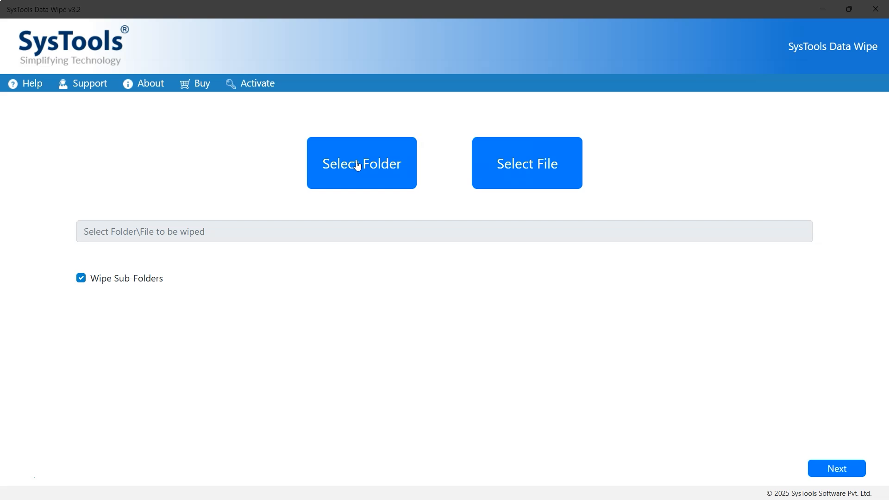
Select E:\File\Files as the wipe target, keeping Wipe Sub-Folders checked
left_click(361, 163)
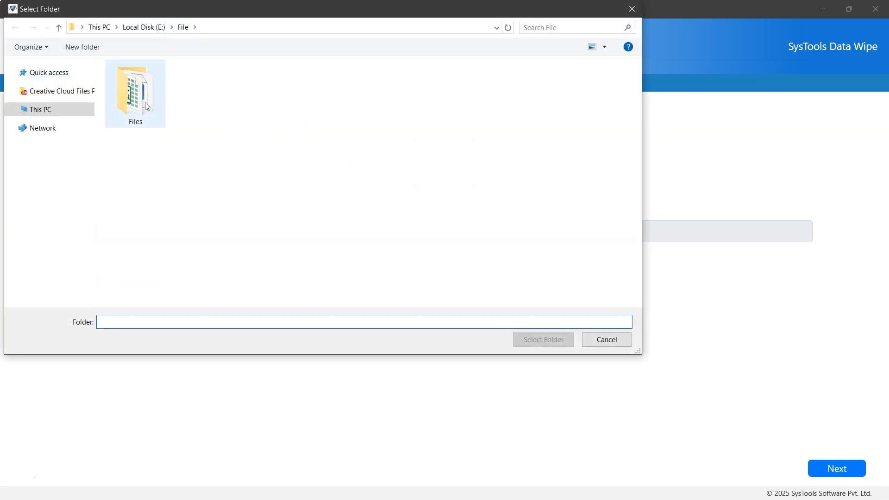
left_click(135, 92)
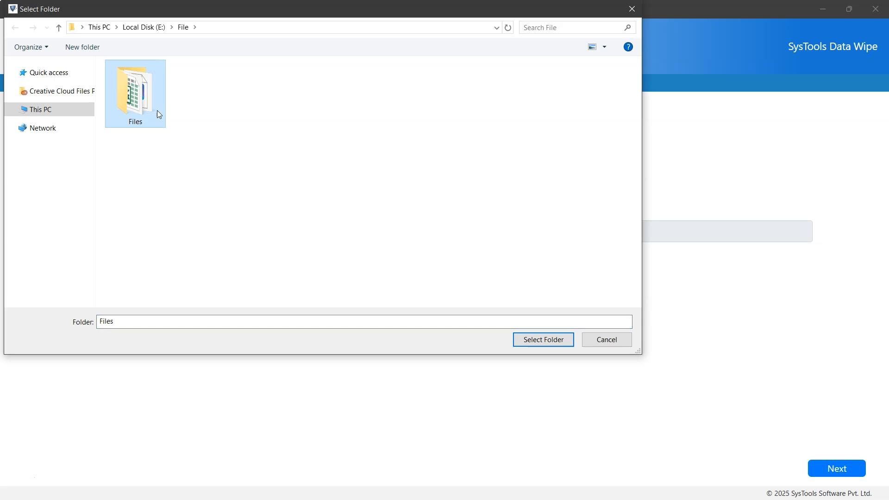
left_click(541, 339)
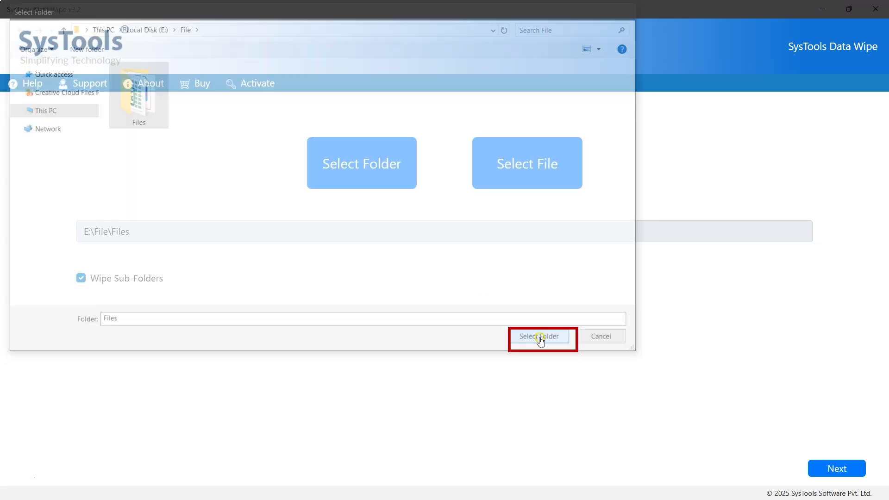
left_click(539, 336)
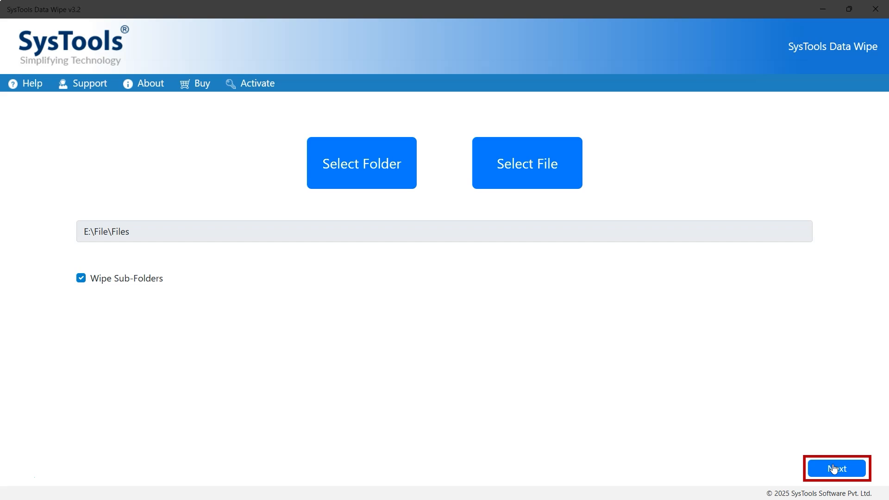
Proceed to Data Wipe Methods and select NATO Standard (7 Passes)
left_click(835, 468)
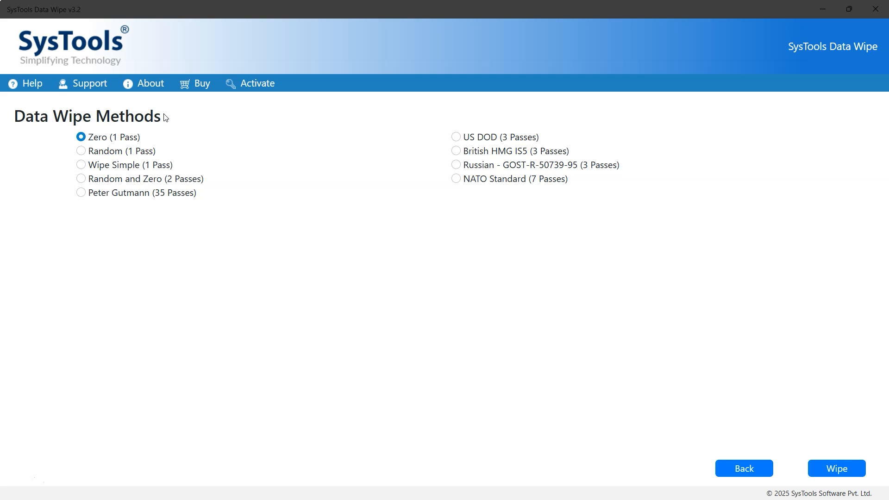
left_click(82, 137)
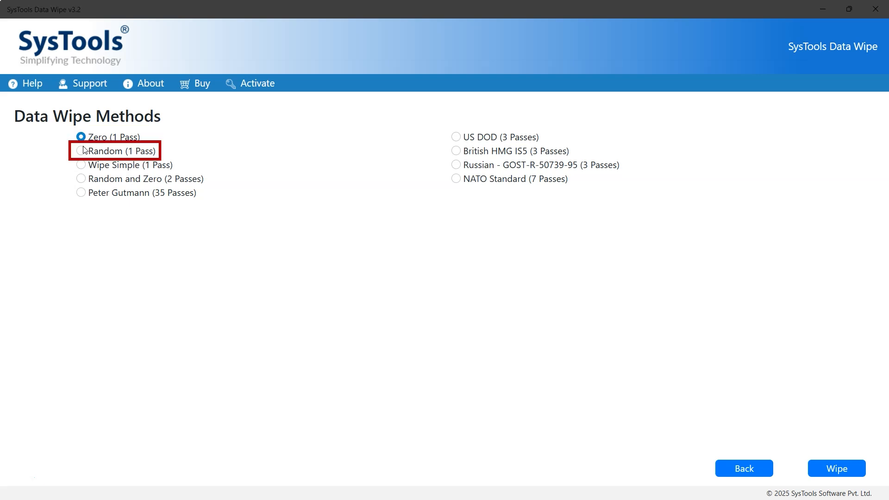
mouse_move(84, 166)
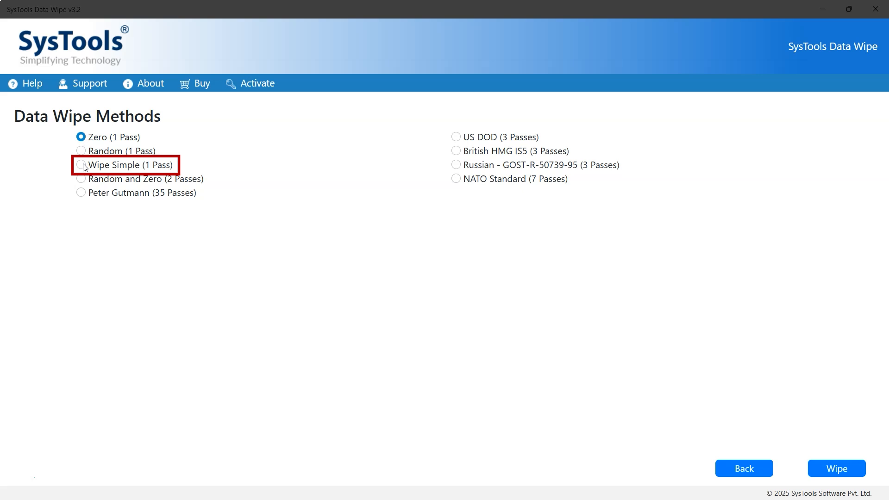
mouse_move(83, 179)
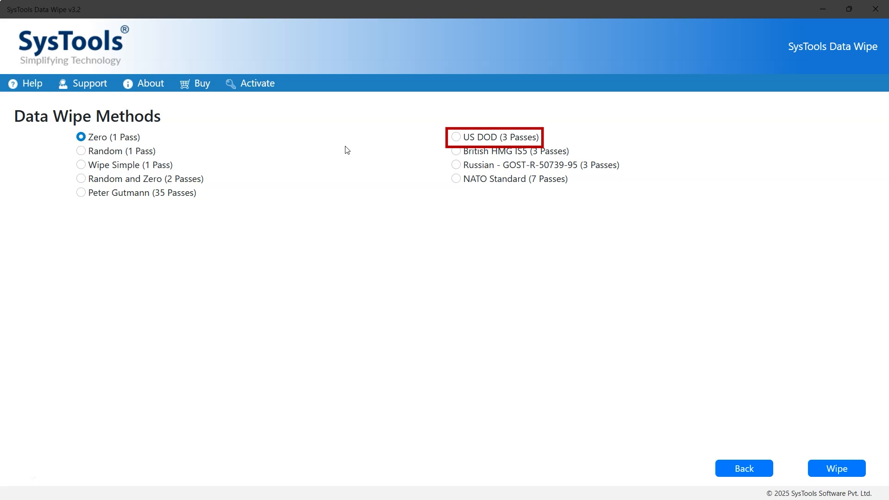
mouse_move(456, 140)
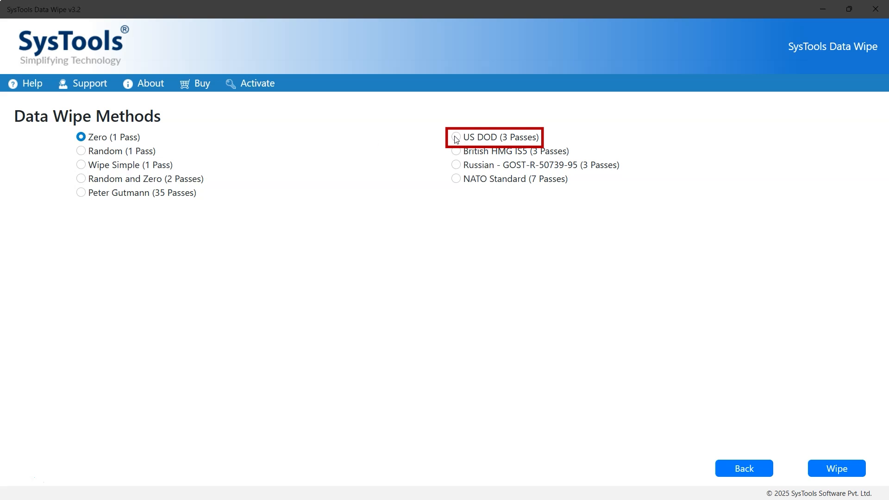
mouse_move(455, 155)
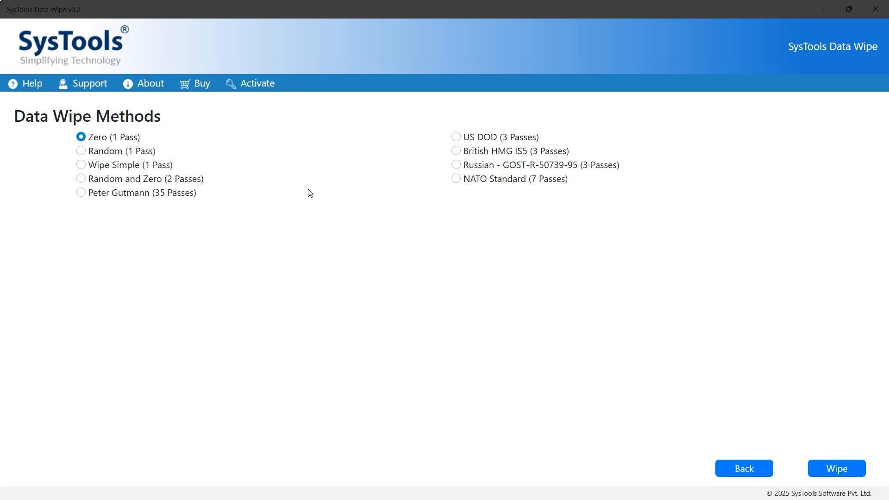
mouse_move(163, 203)
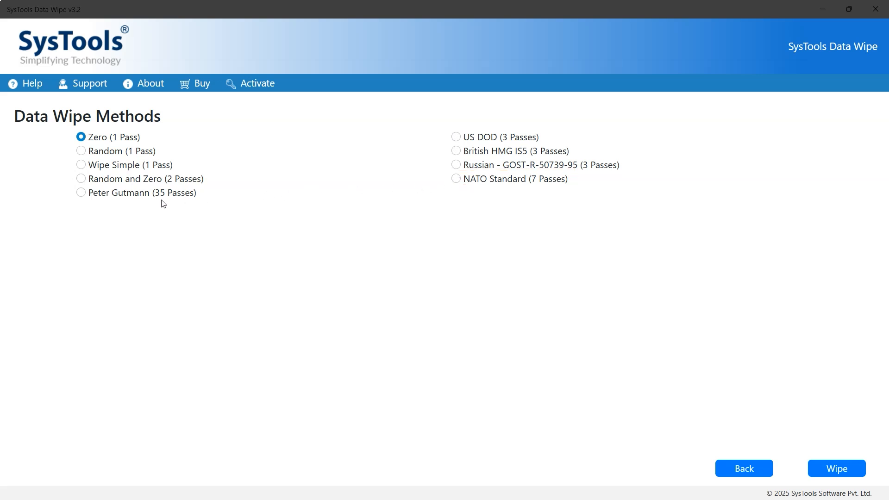
mouse_move(151, 172)
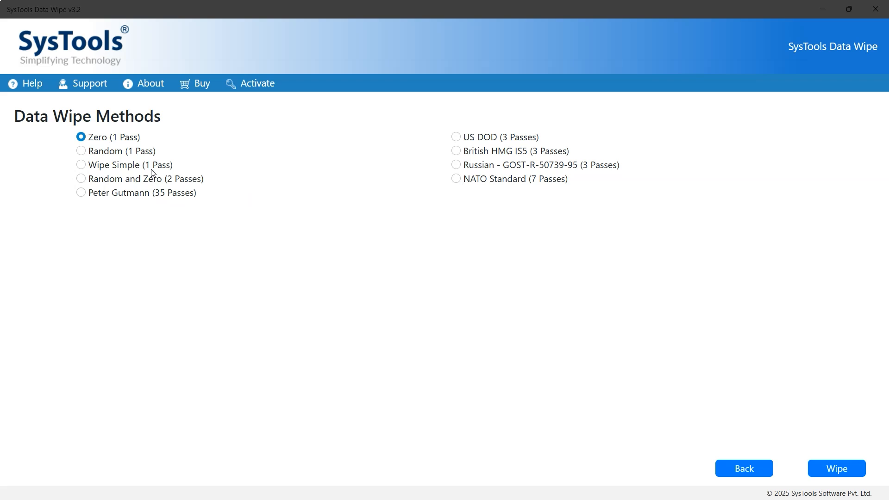
mouse_move(126, 141)
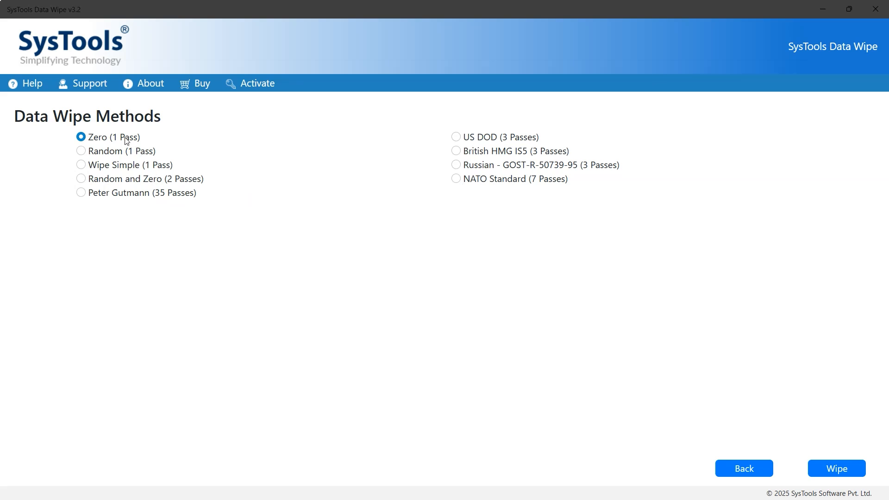
left_click(455, 178)
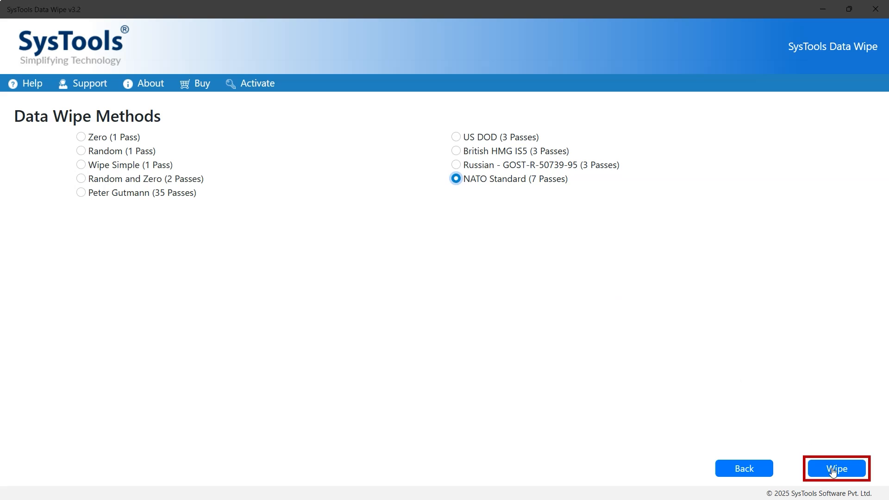
Wipe the folder, confirming permanent deletion, then dismiss completion and view the Data Wipe Report
left_click(835, 469)
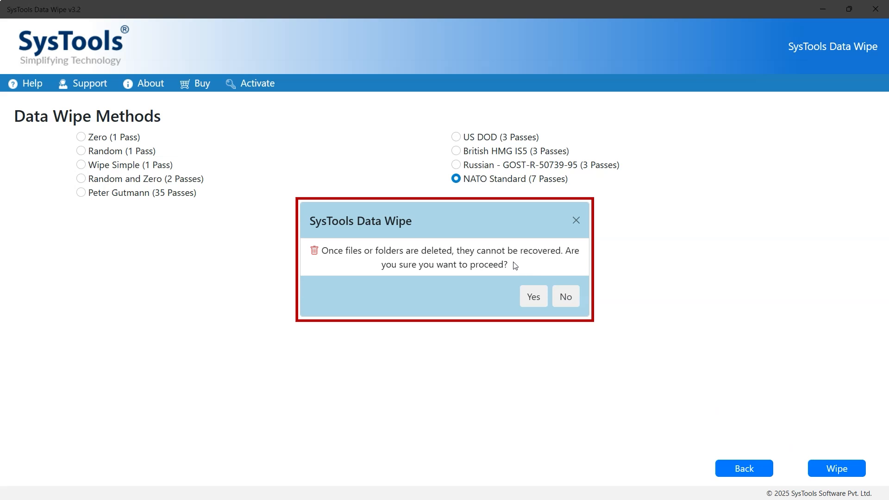
left_click(531, 296)
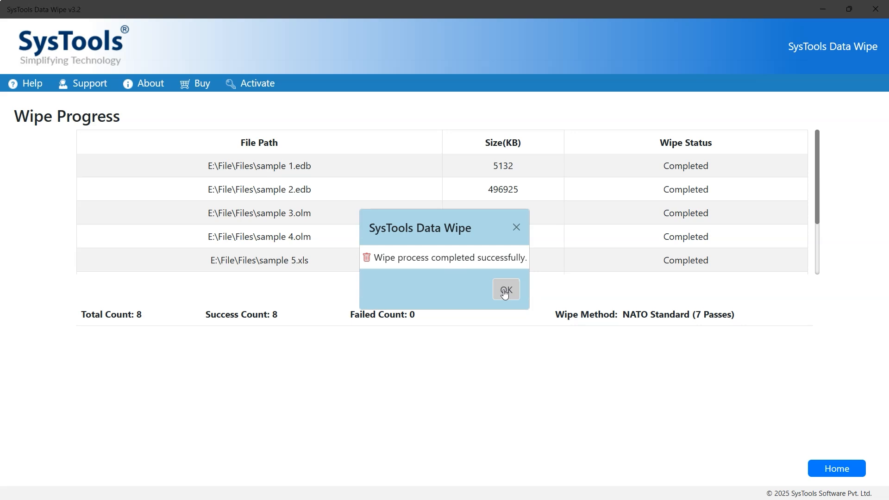
left_click(505, 289)
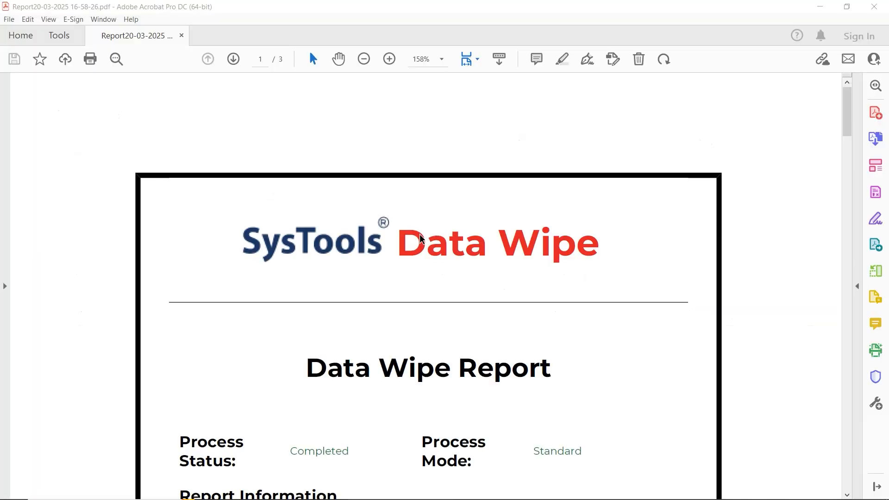
left_click(363, 59)
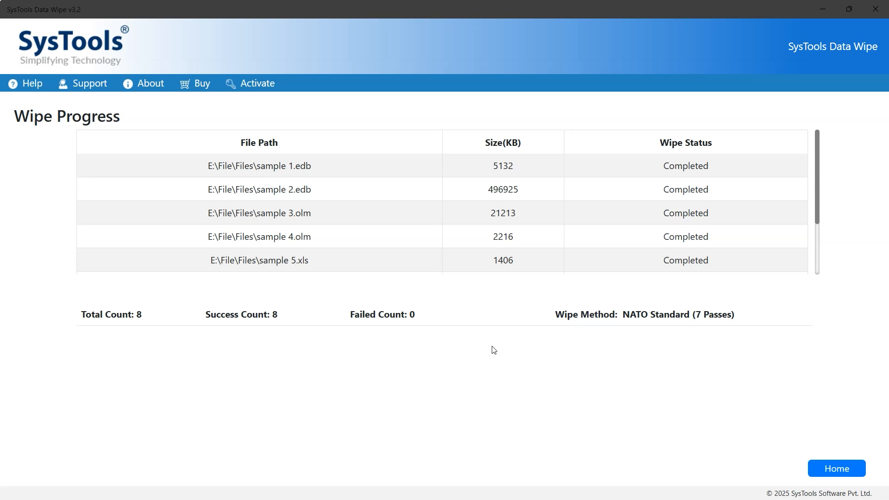
mouse_move(411, 369)
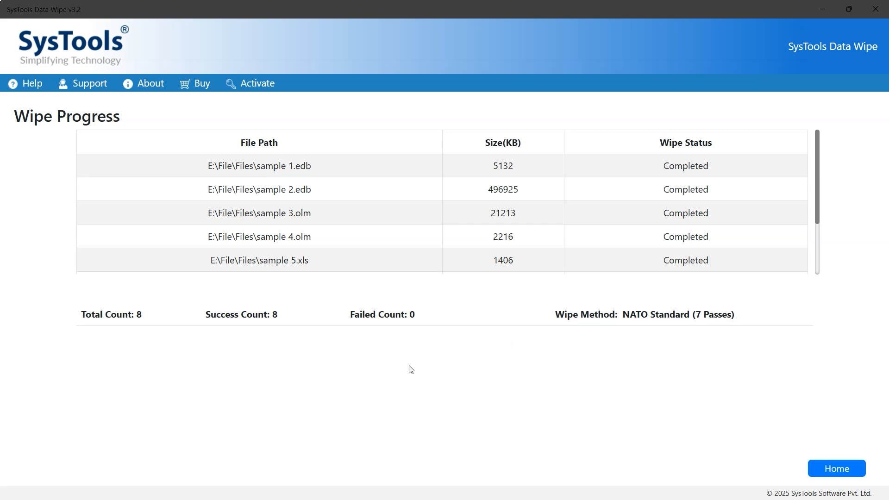